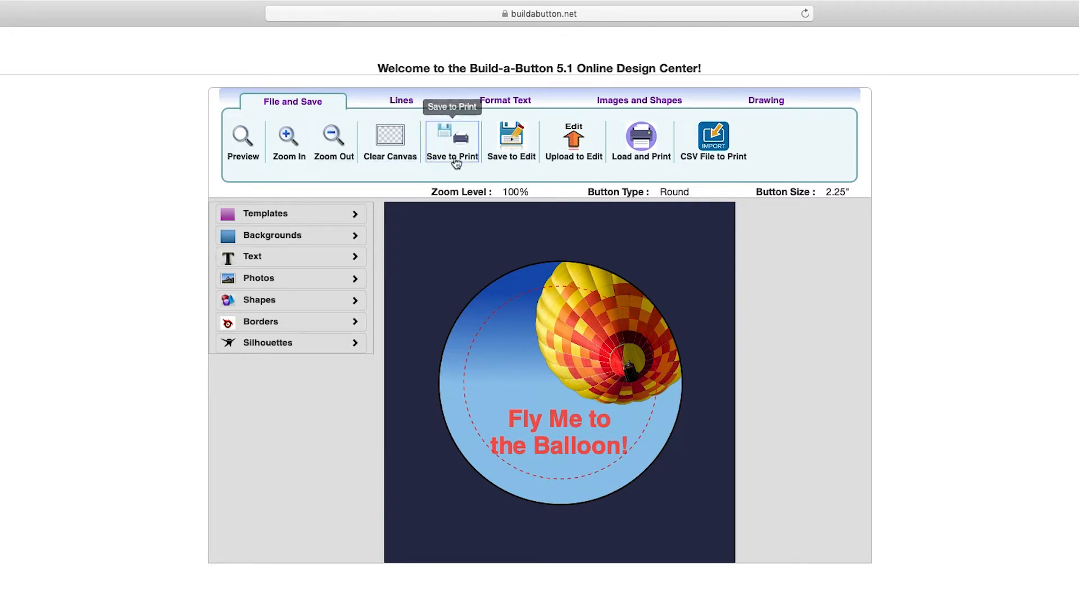
- Choose Save to Print to bring up the page layout options for the balloon button
click(451, 141)
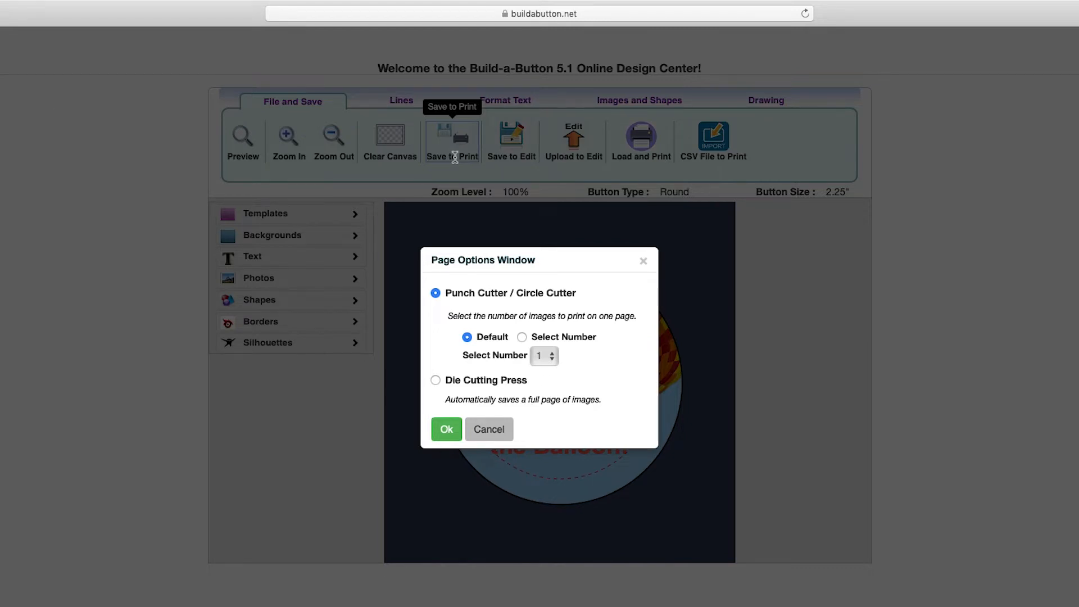
mouse_move(453, 174)
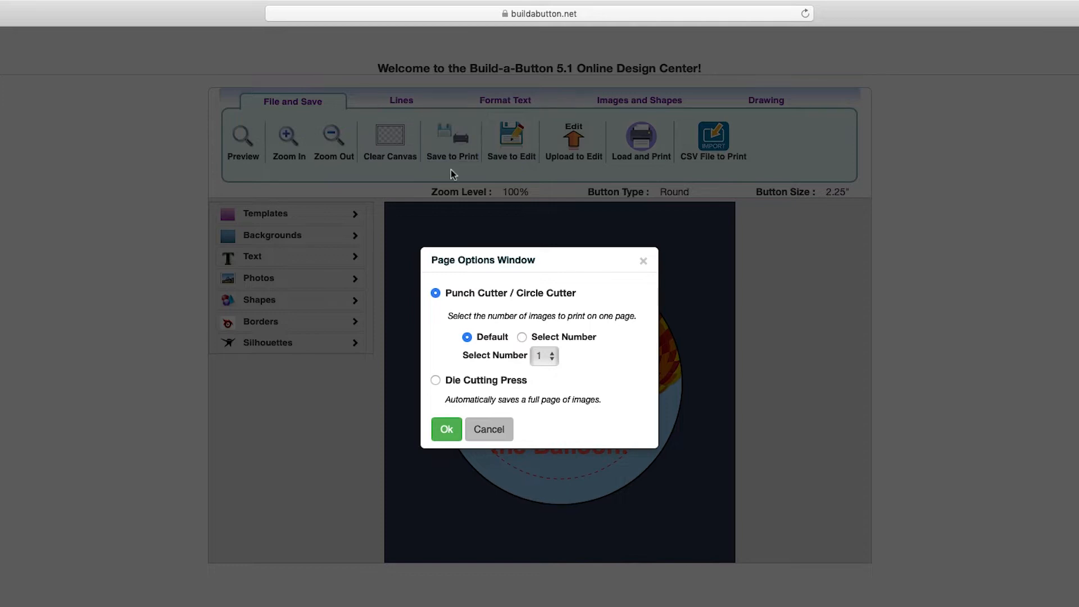
mouse_move(459, 309)
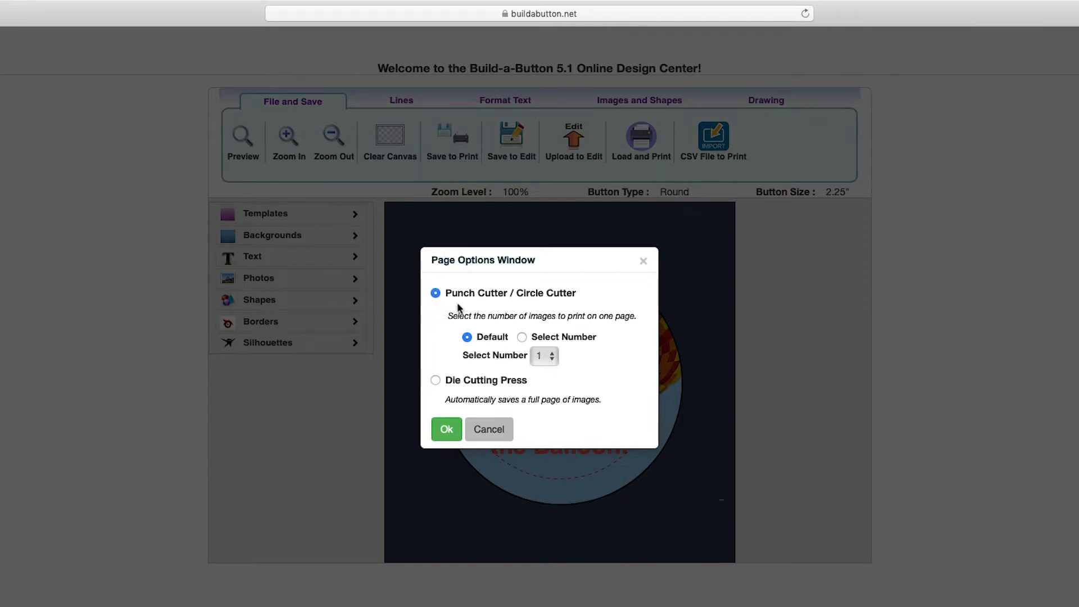
mouse_move(439, 392)
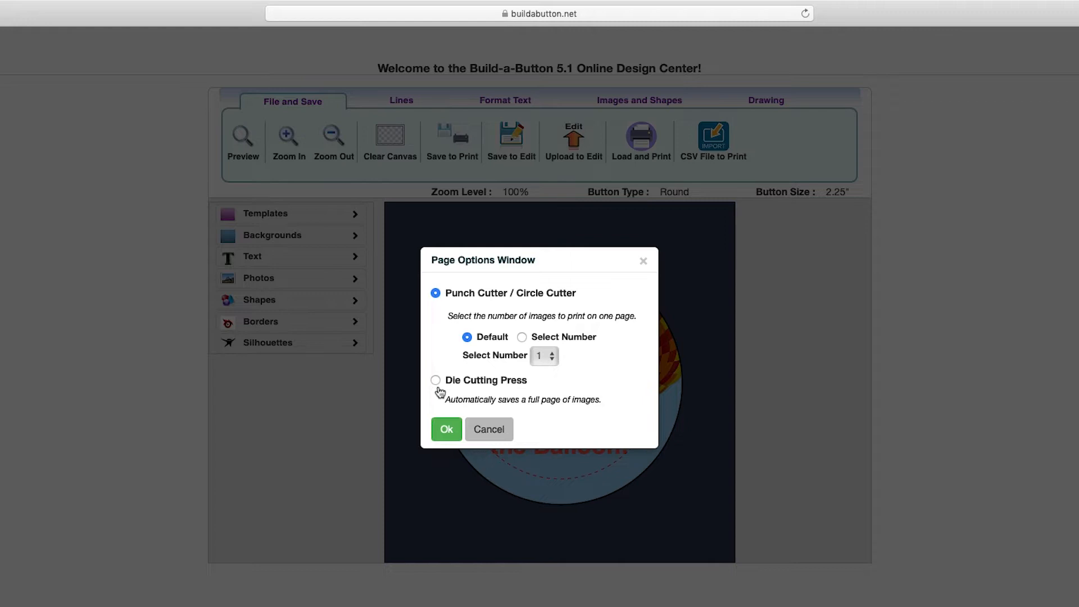
mouse_move(441, 309)
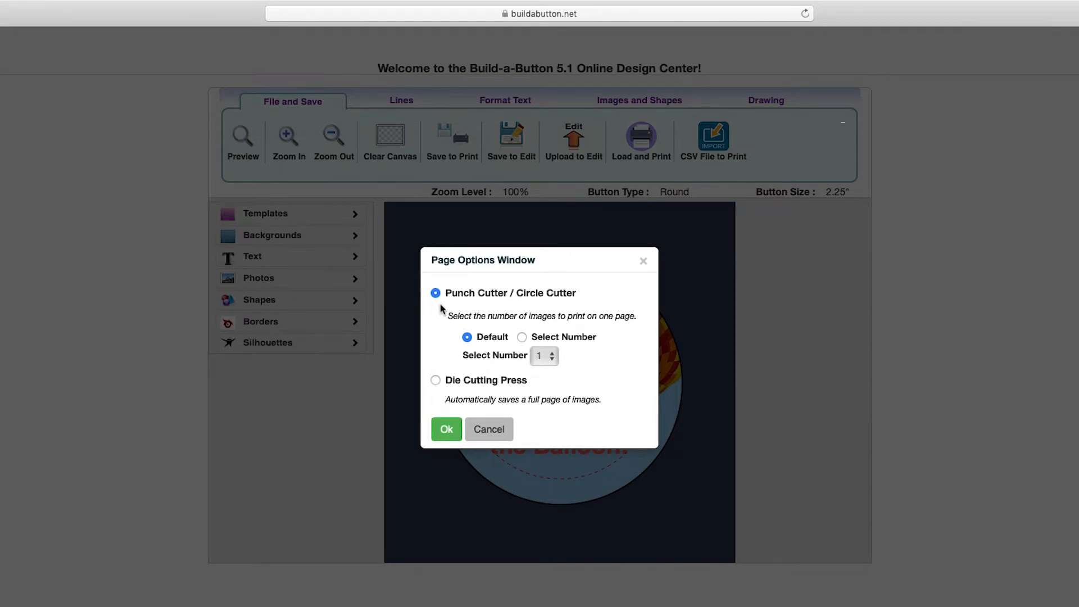
mouse_move(448, 326)
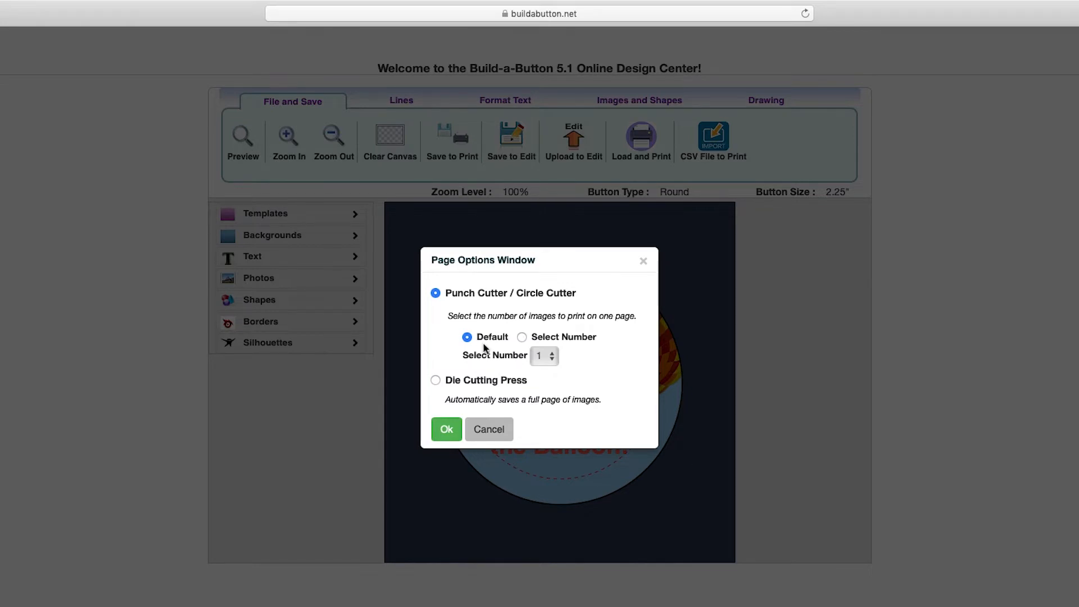
click(521, 337)
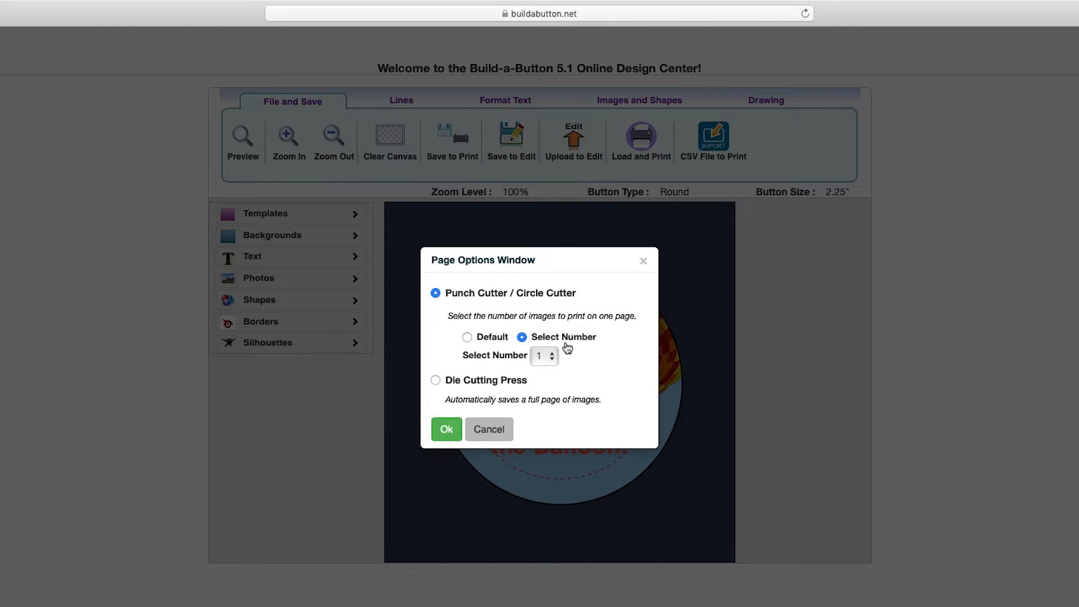
mouse_move(571, 353)
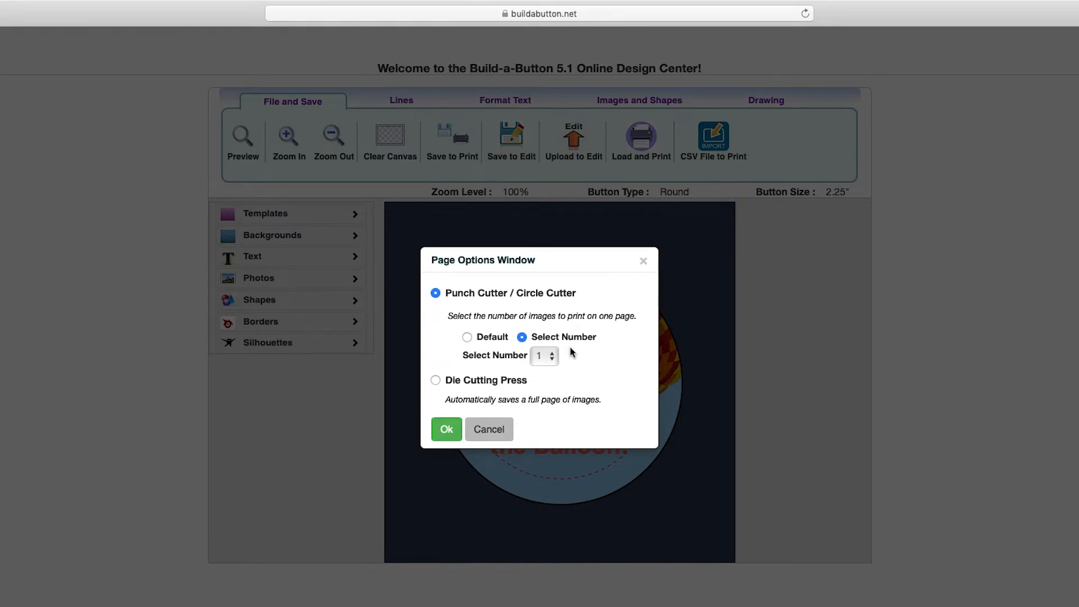
click(544, 356)
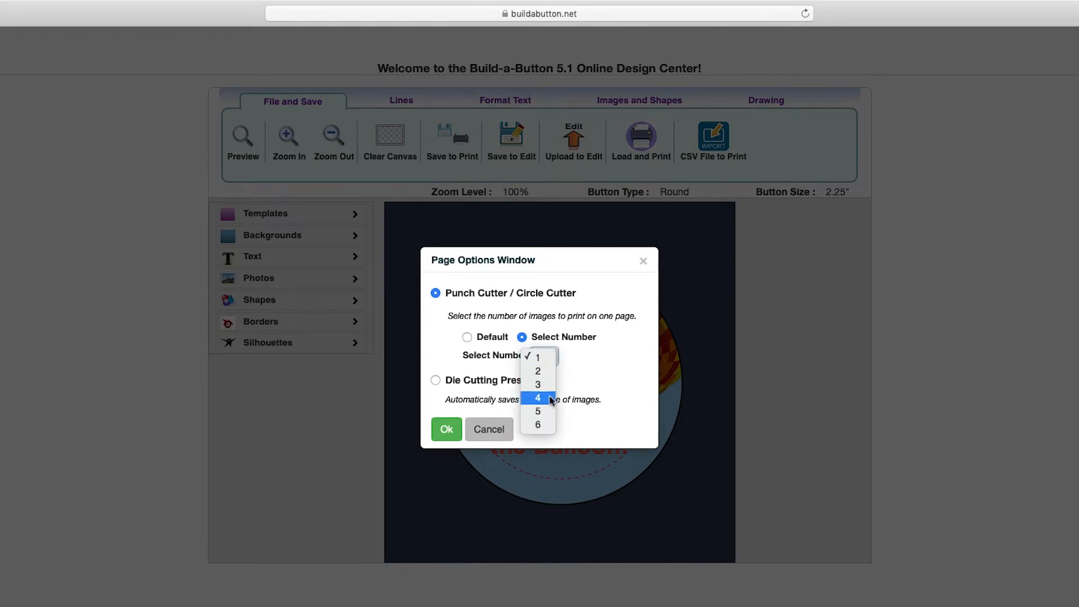
mouse_move(571, 374)
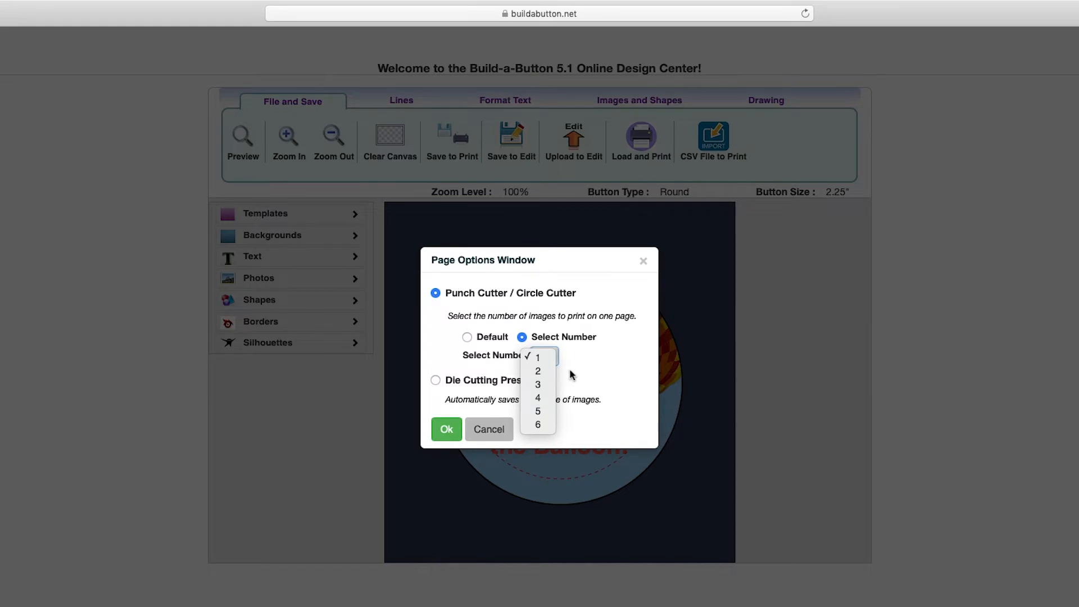
click(538, 358)
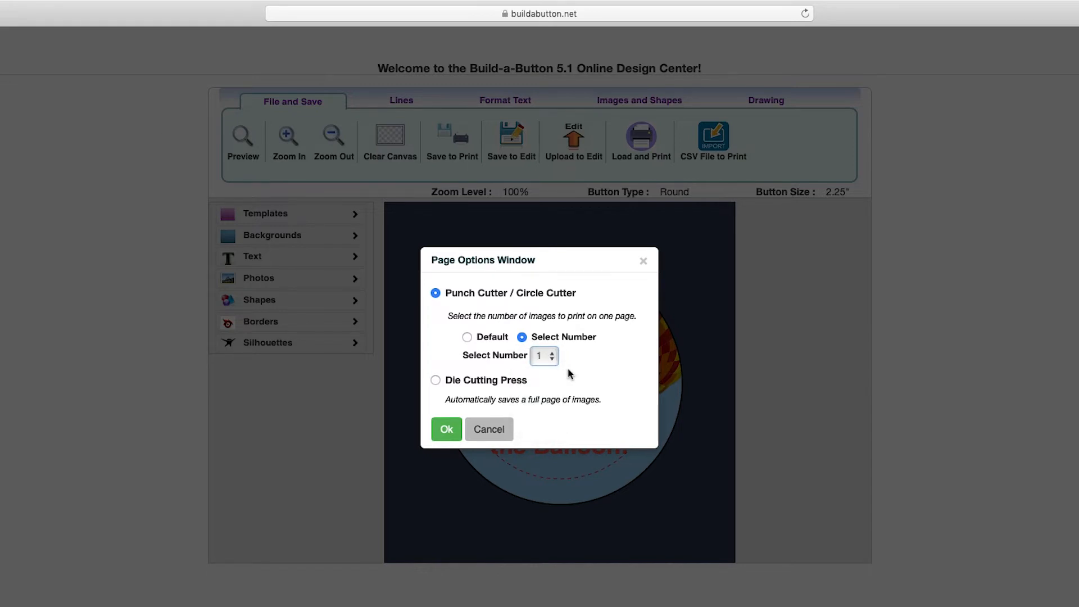
click(467, 337)
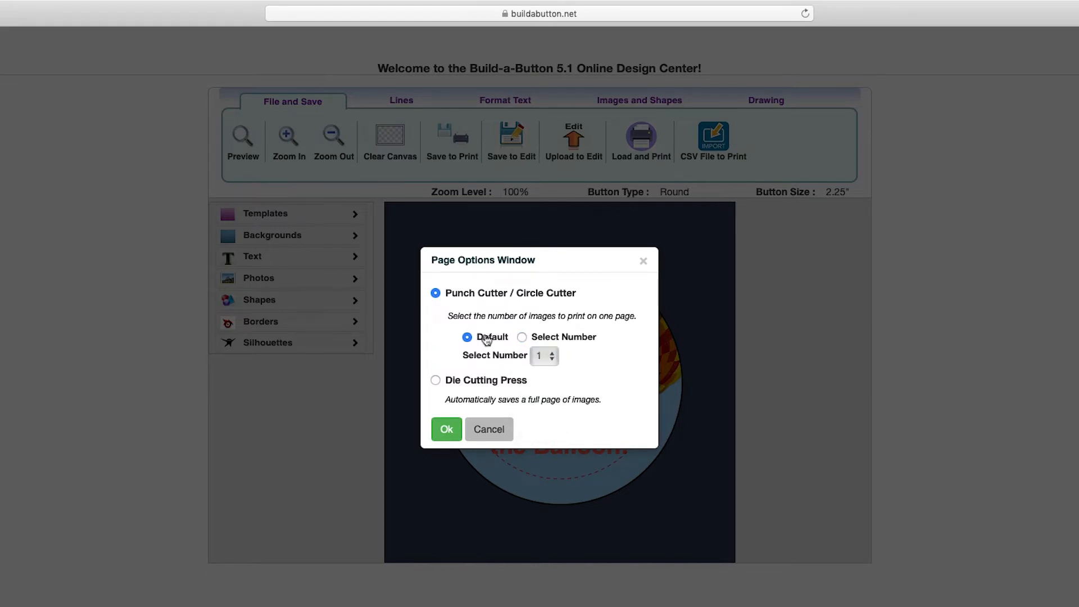
mouse_move(446, 338)
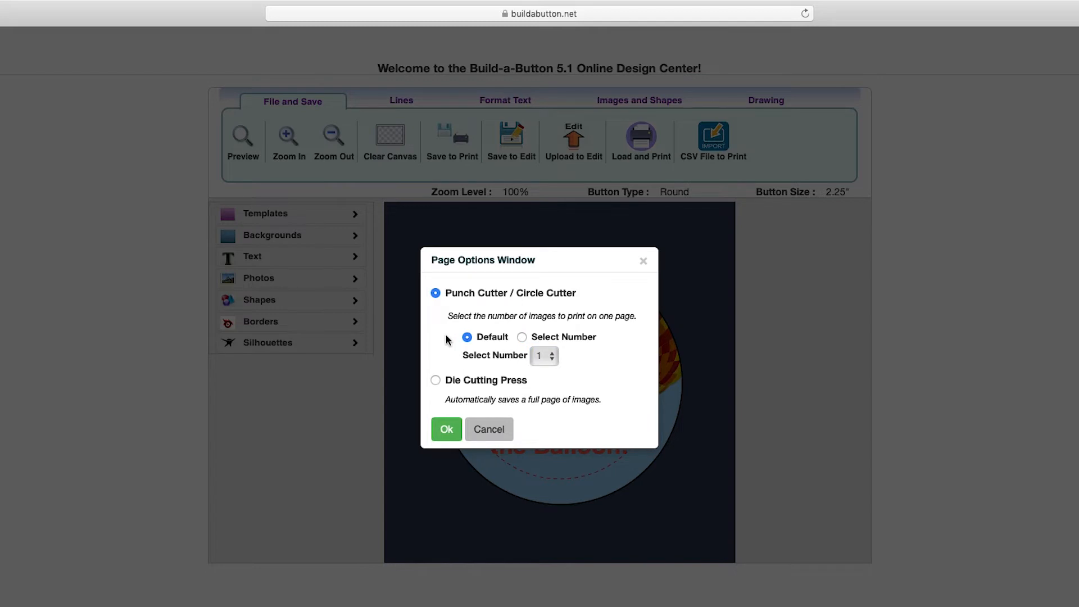
- Accept the page options and confirm 'Save as PDF' as the format
click(446, 429)
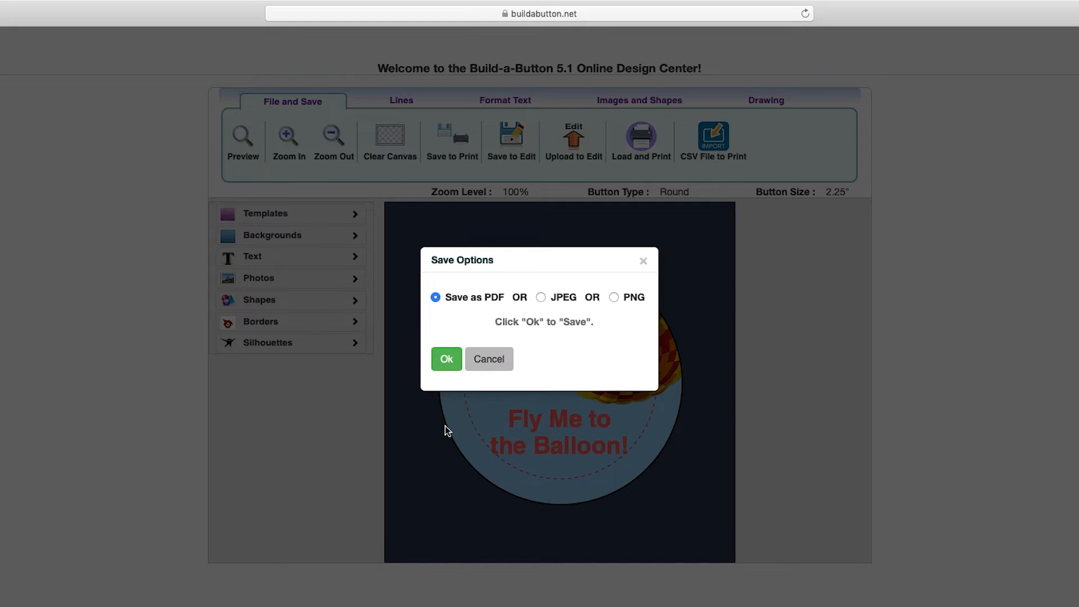
mouse_move(461, 403)
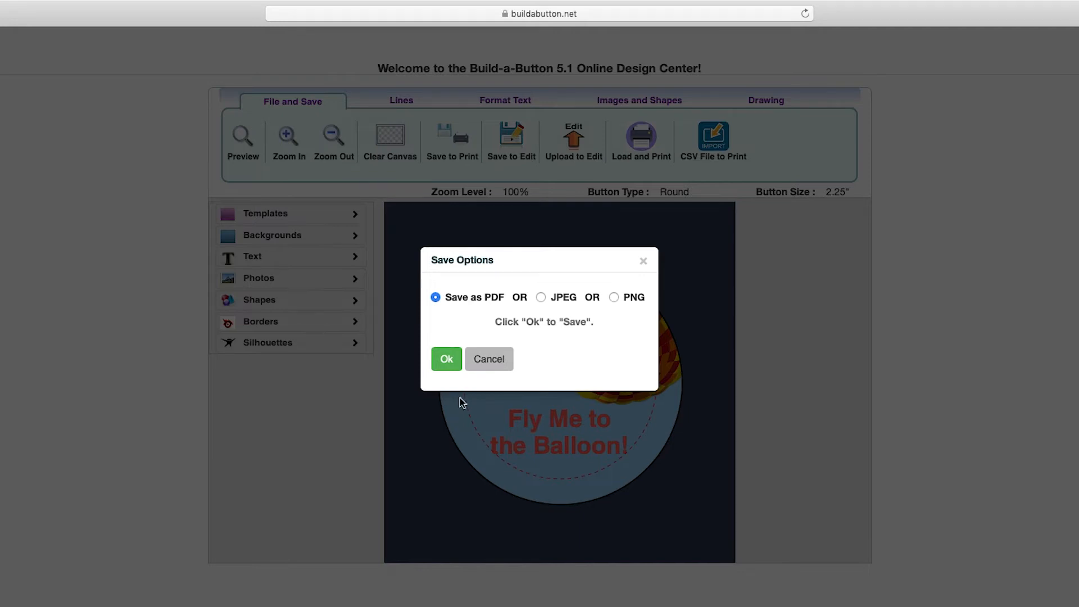
mouse_move(485, 313)
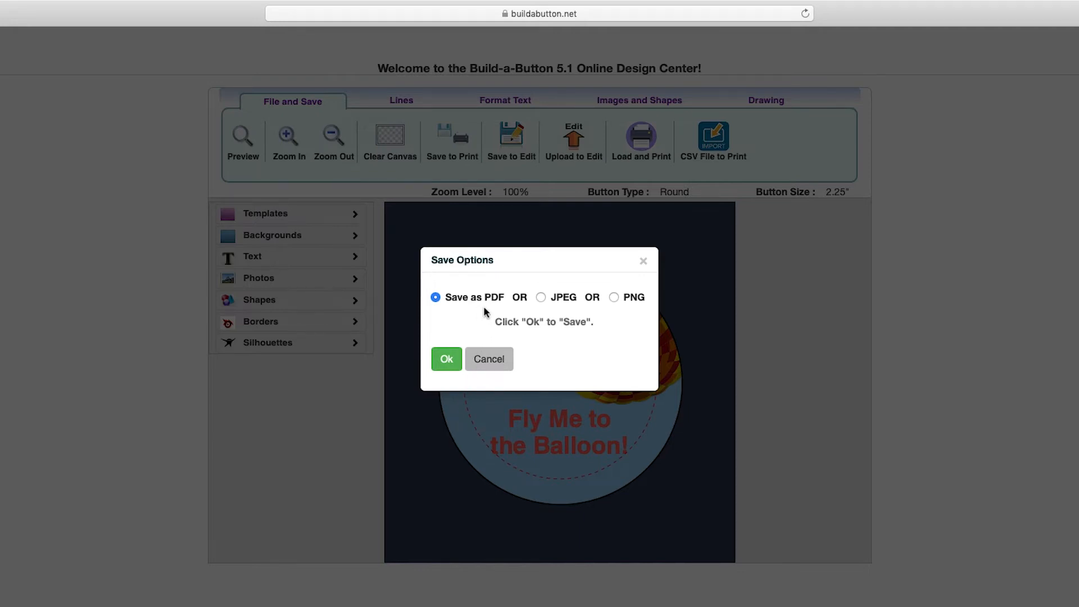
mouse_move(630, 310)
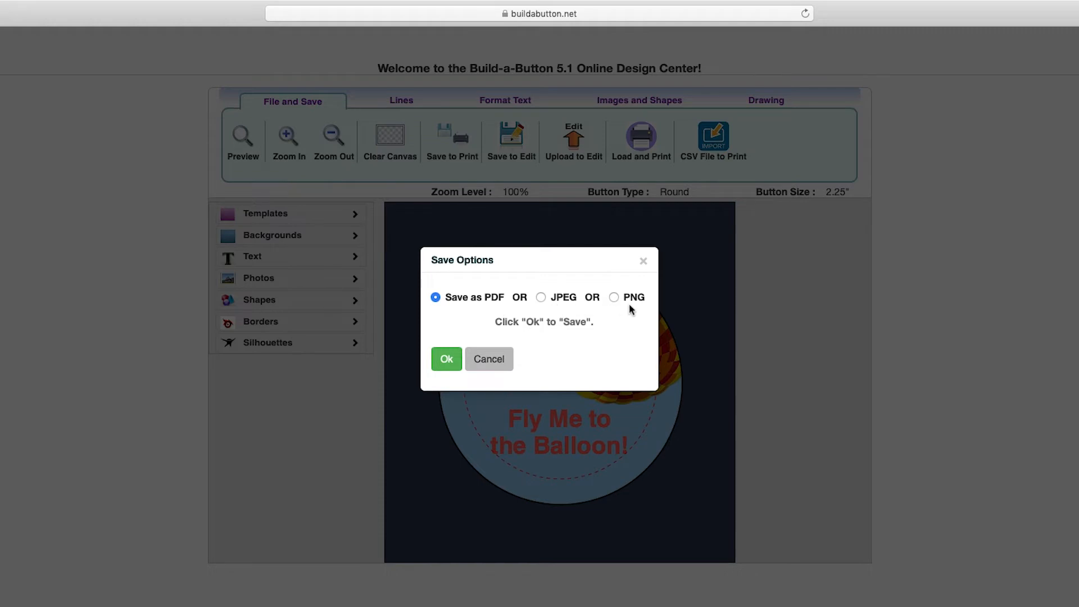
mouse_move(539, 309)
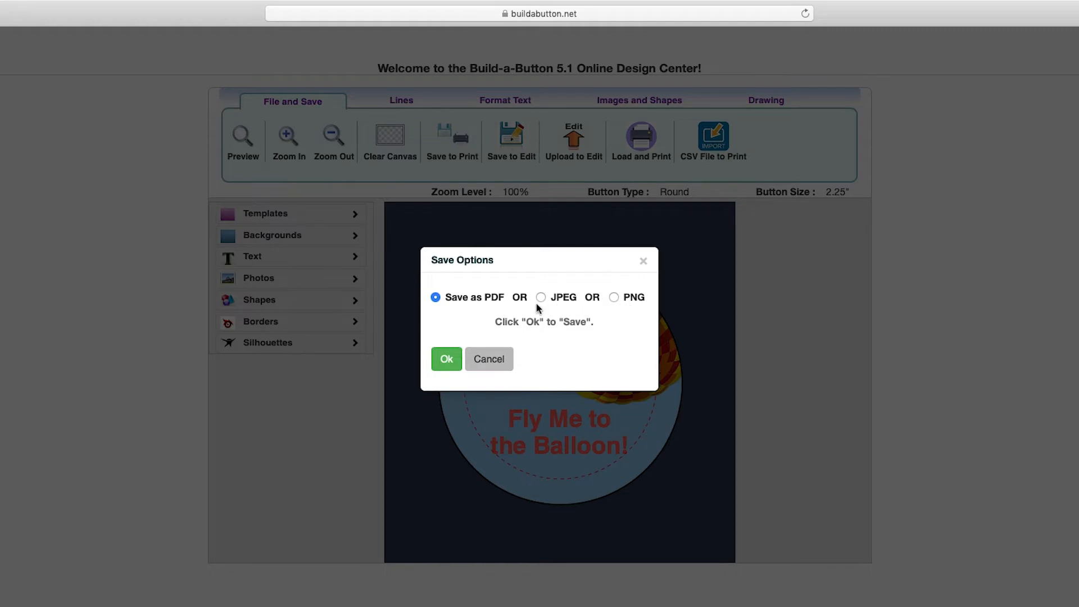
mouse_move(461, 310)
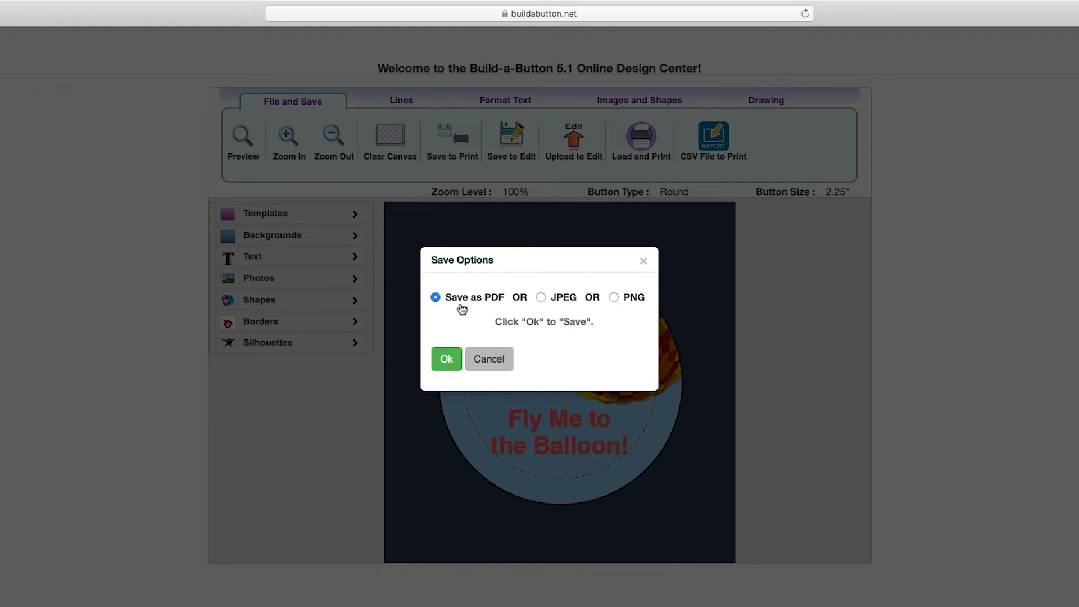
click(446, 358)
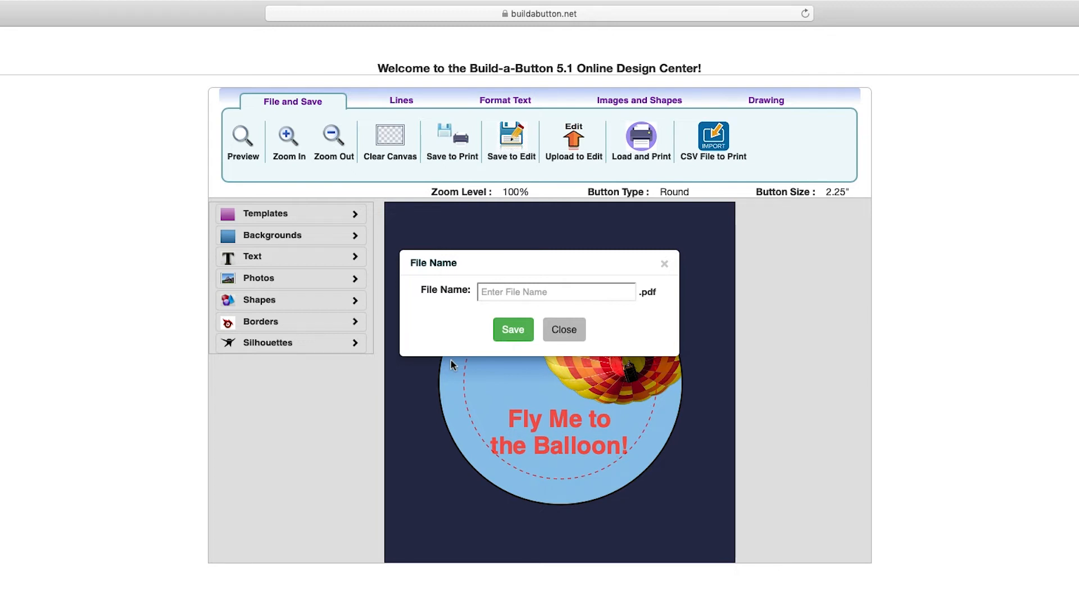
- Name the PDF 'Fly Me to the Balloon' and save it
click(555, 291)
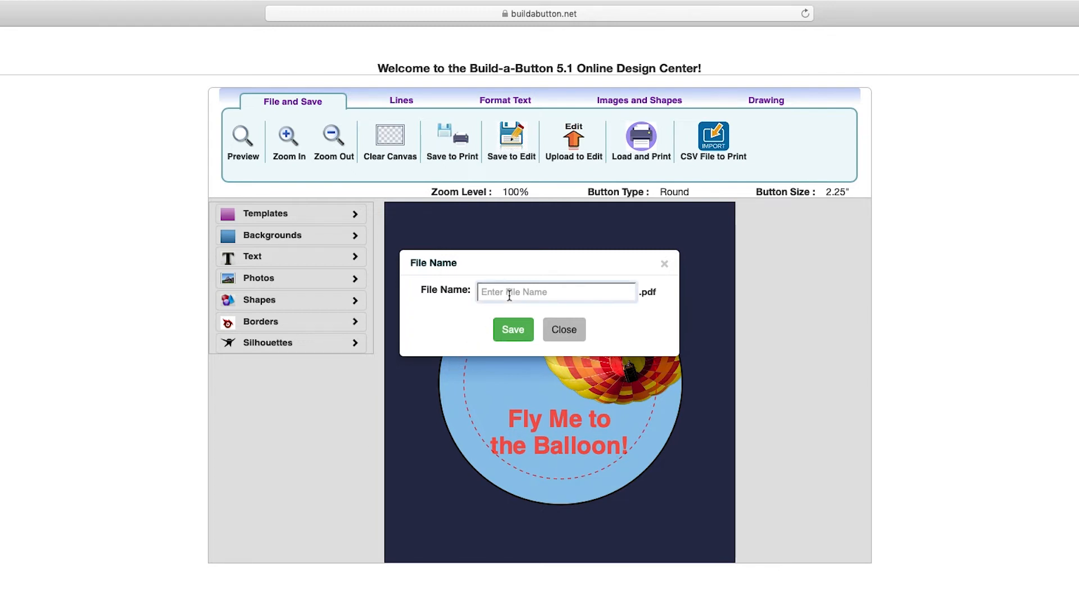
text(Fly)
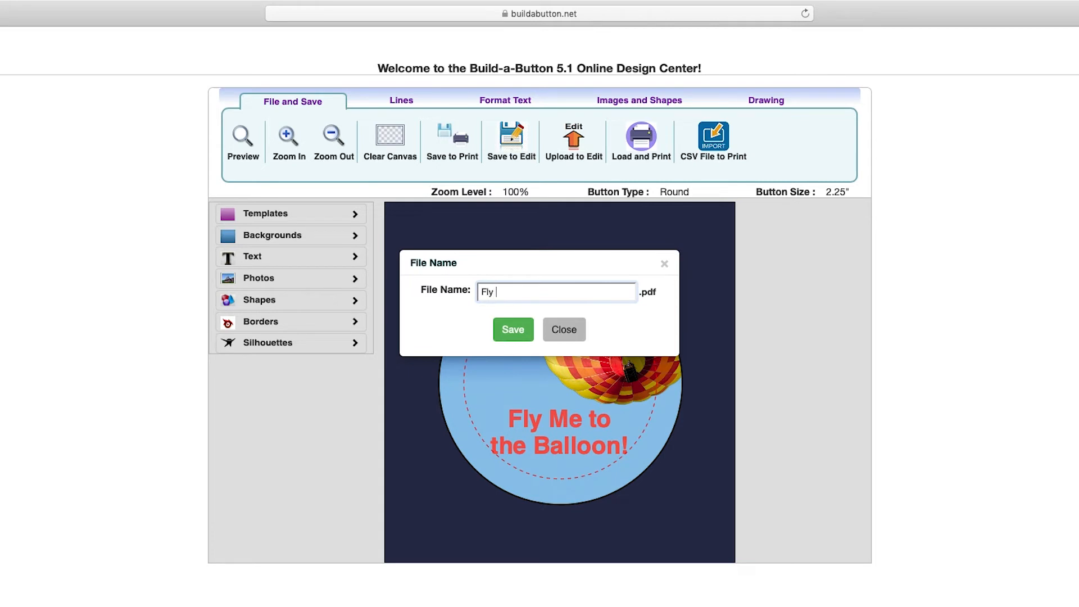
text(Me to the Ballo)
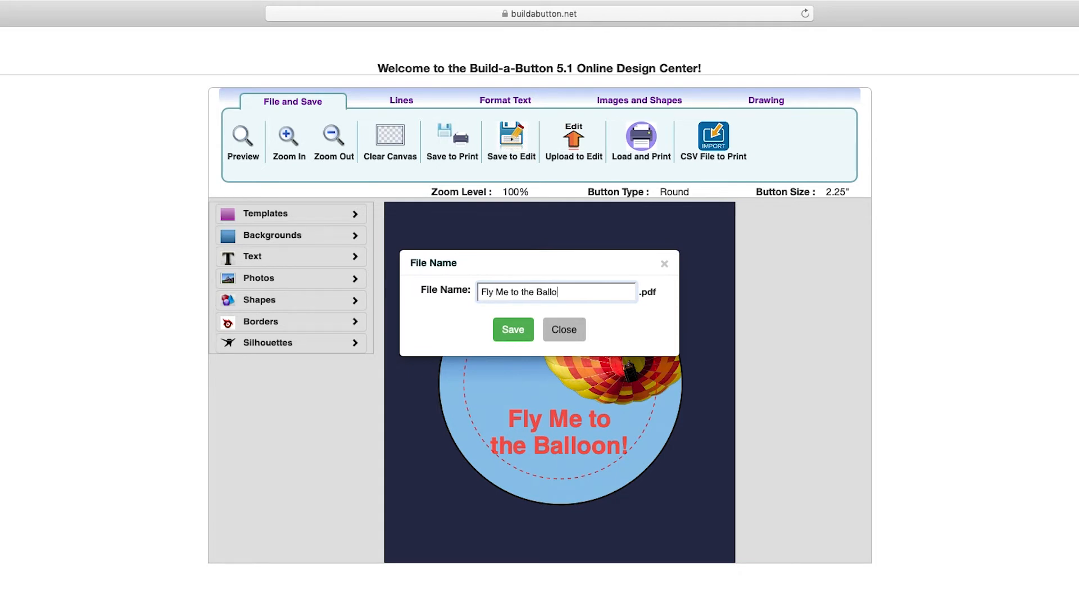
click(512, 329)
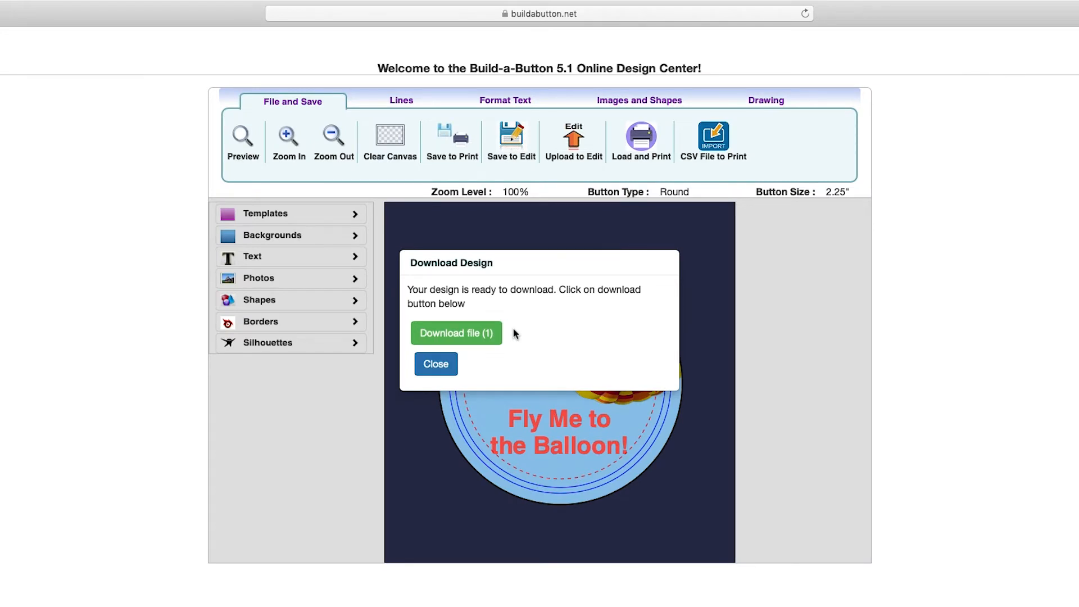
- Download the prepared PDF via 'Download file (1)' in the Download Design dialog
click(456, 334)
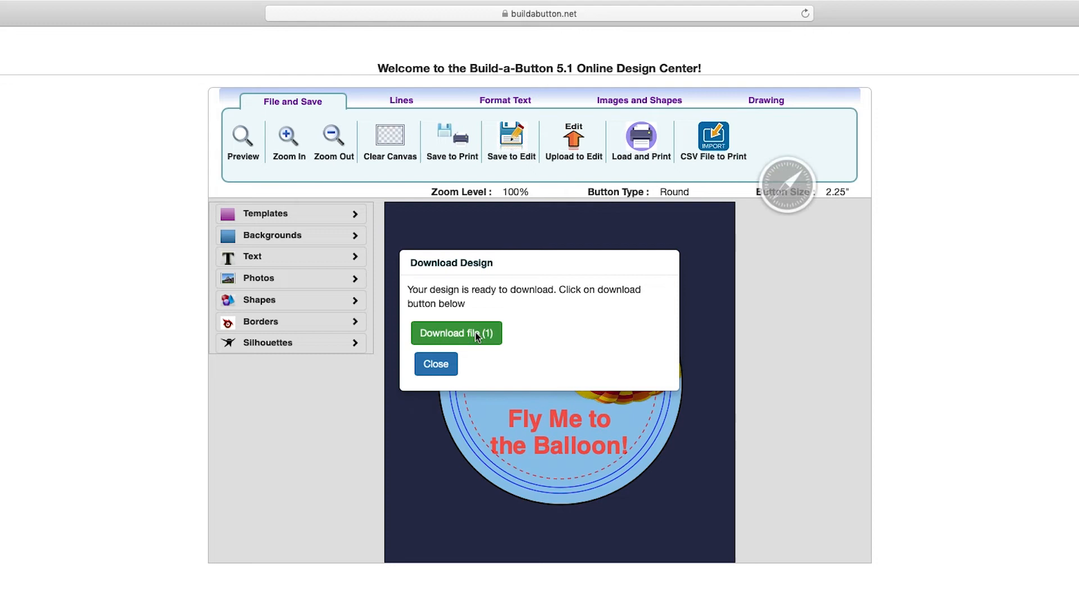
mouse_move(477, 346)
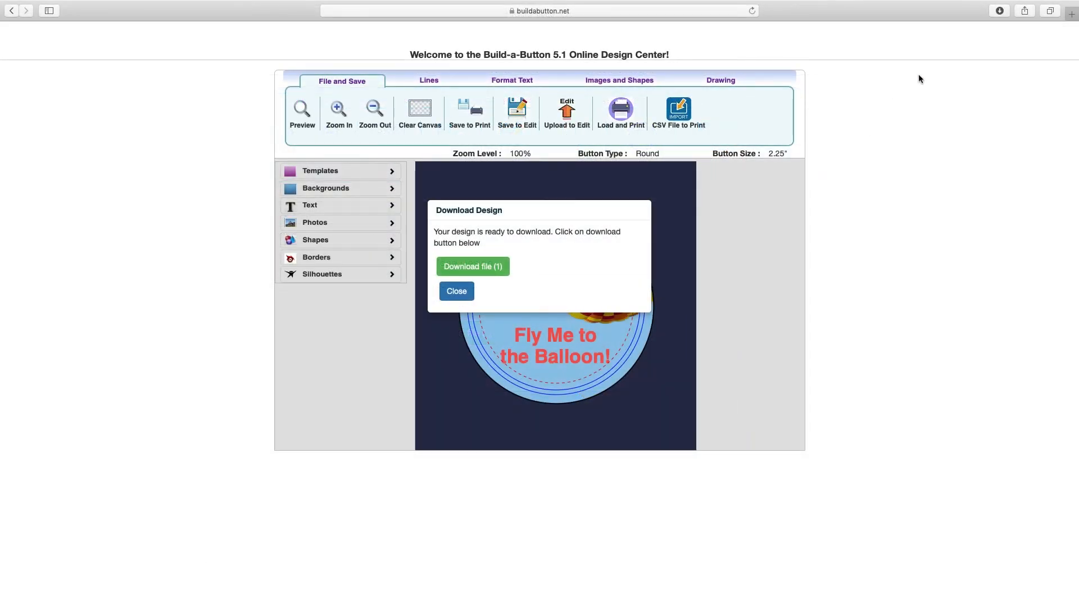
- Reveal the downloaded Fly-Me-to-the-Balloon.pdf in Finder from Safari's Downloads list
click(920, 21)
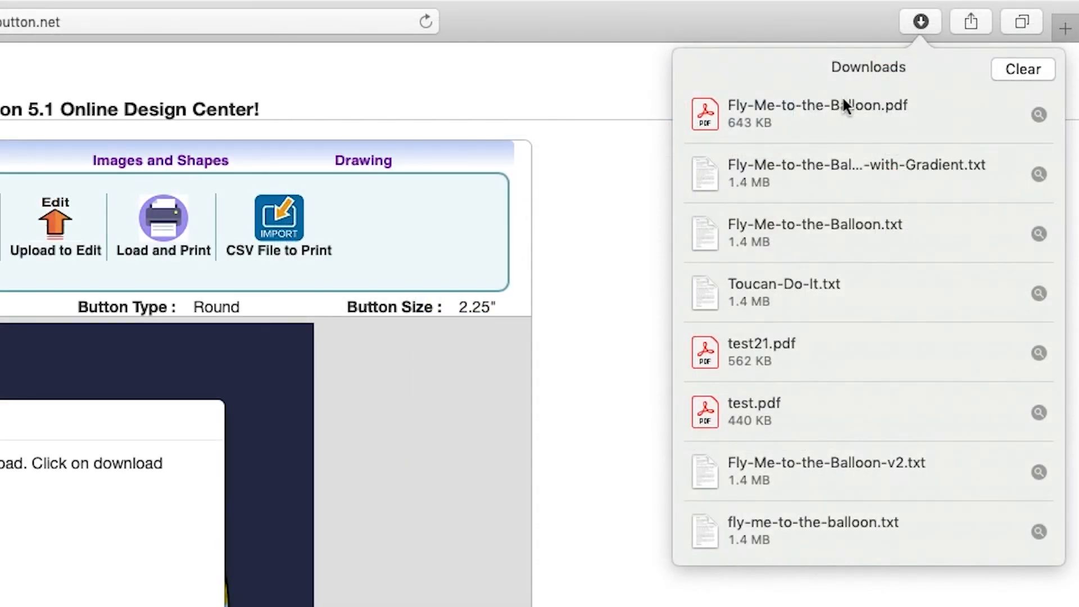
right_click(817, 113)
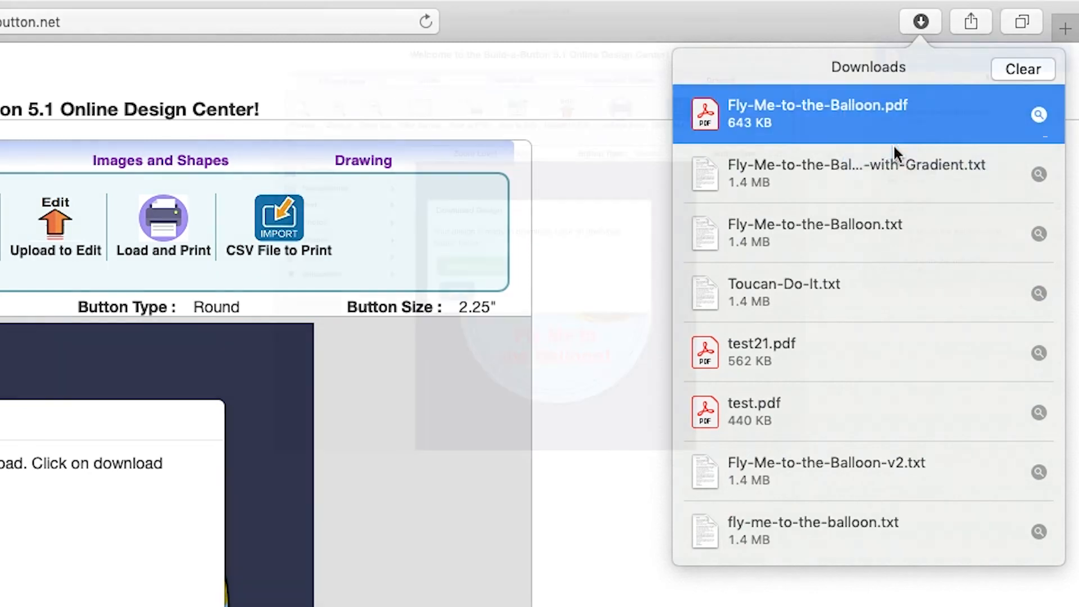
click(1038, 114)
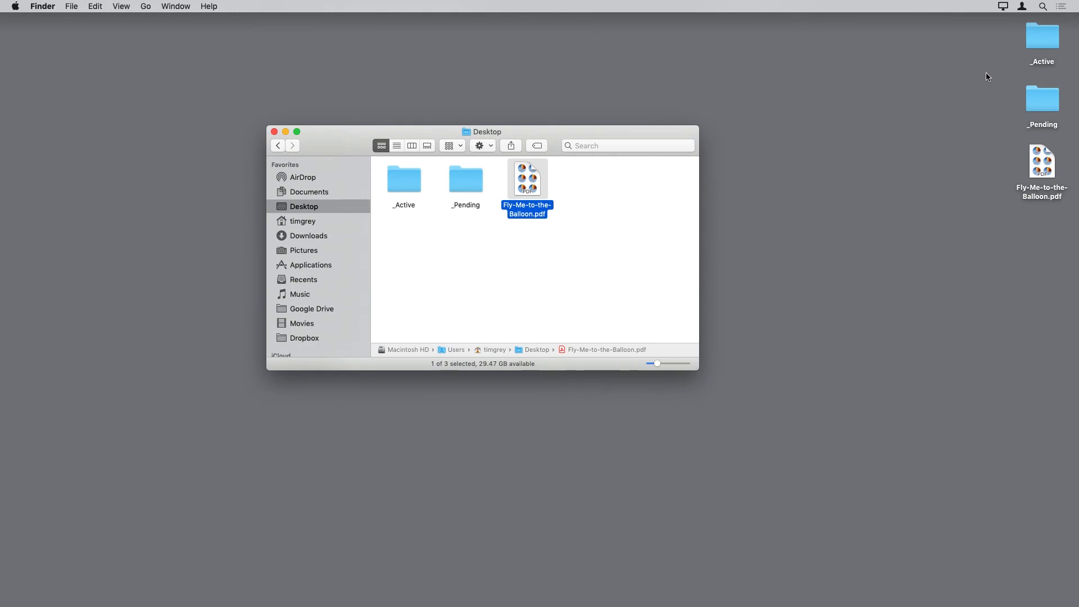
mouse_move(594, 186)
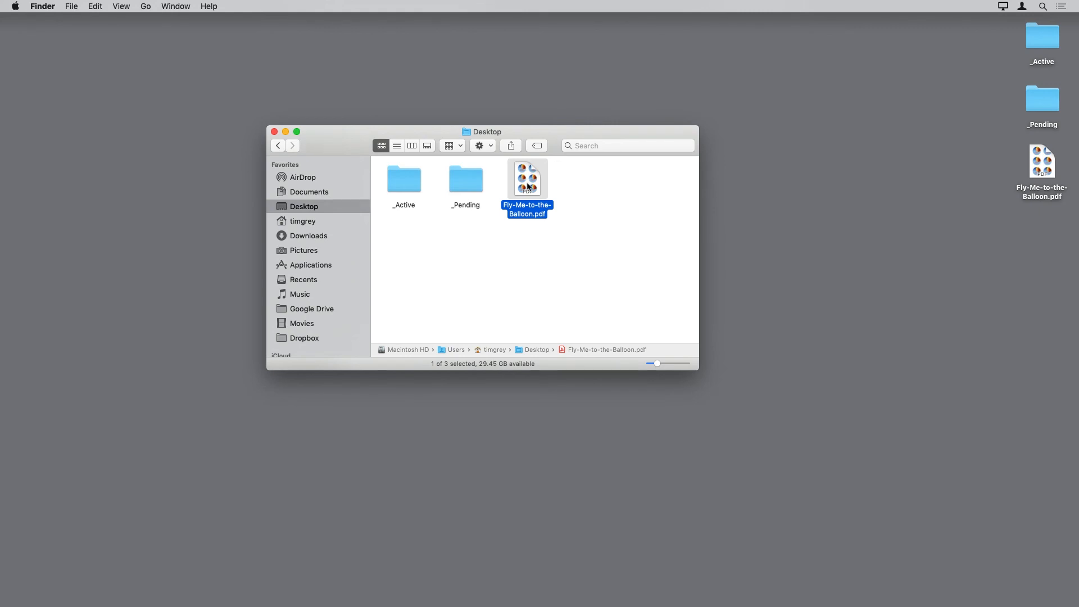
- Open Fly-Me-to-the-Balloon.pdf in Acrobat and maximize its window
double_click(527, 179)
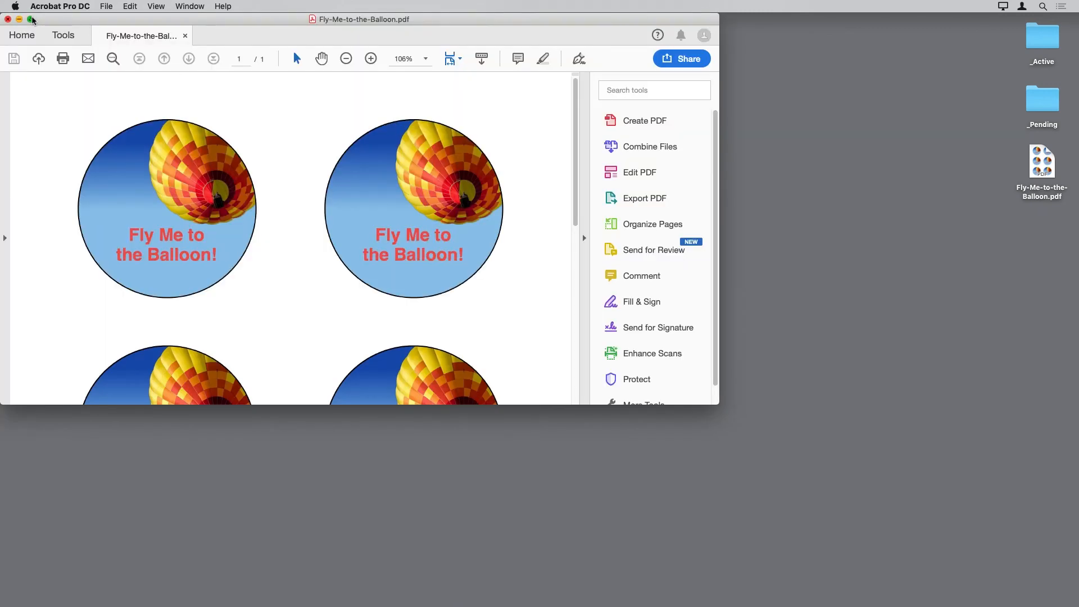
click(32, 19)
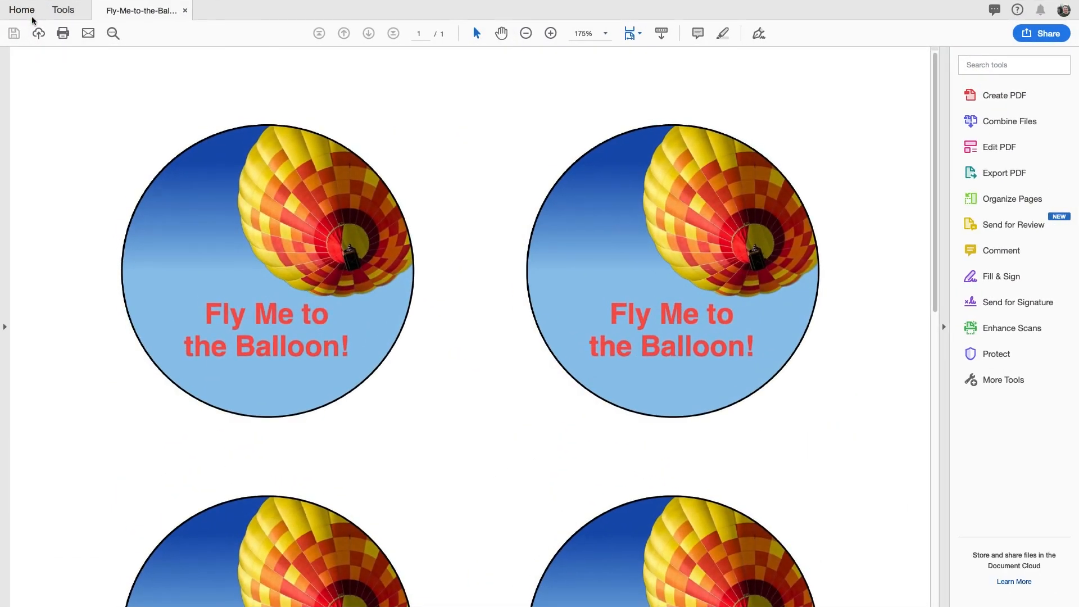